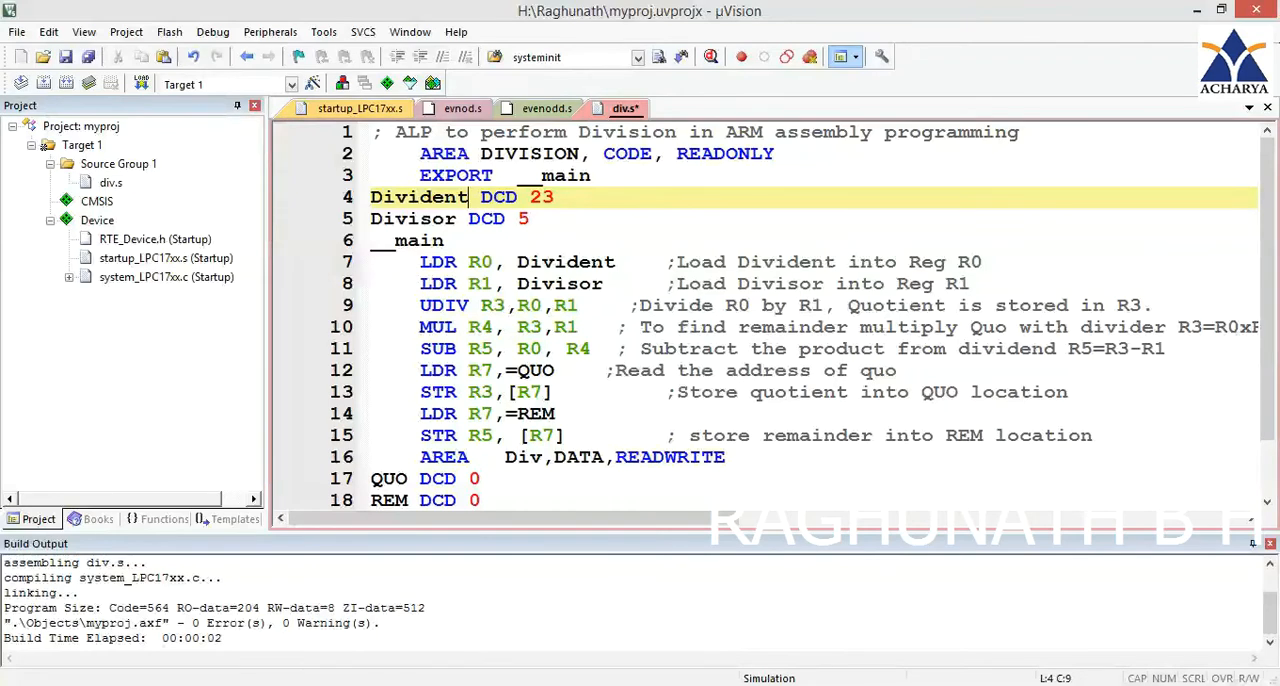
Step: Mark the __main entry label line and the line loading Divisor into R1
left_click(420, 240)
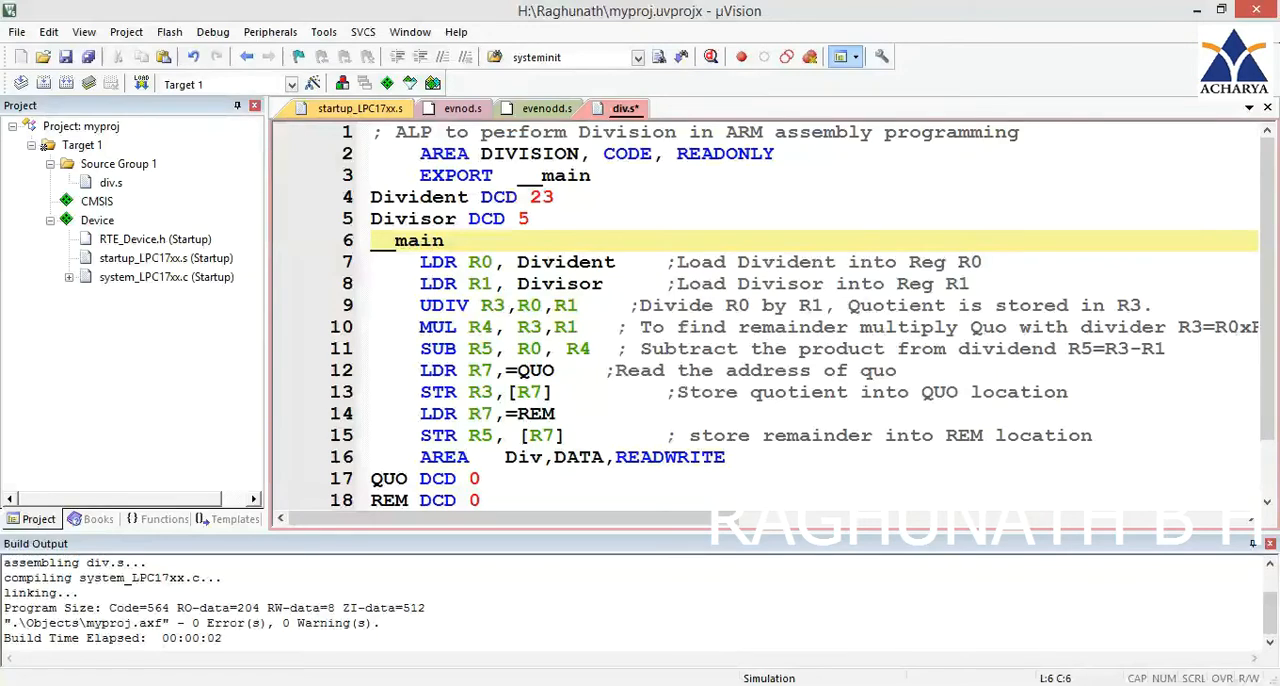
left_click(495, 261)
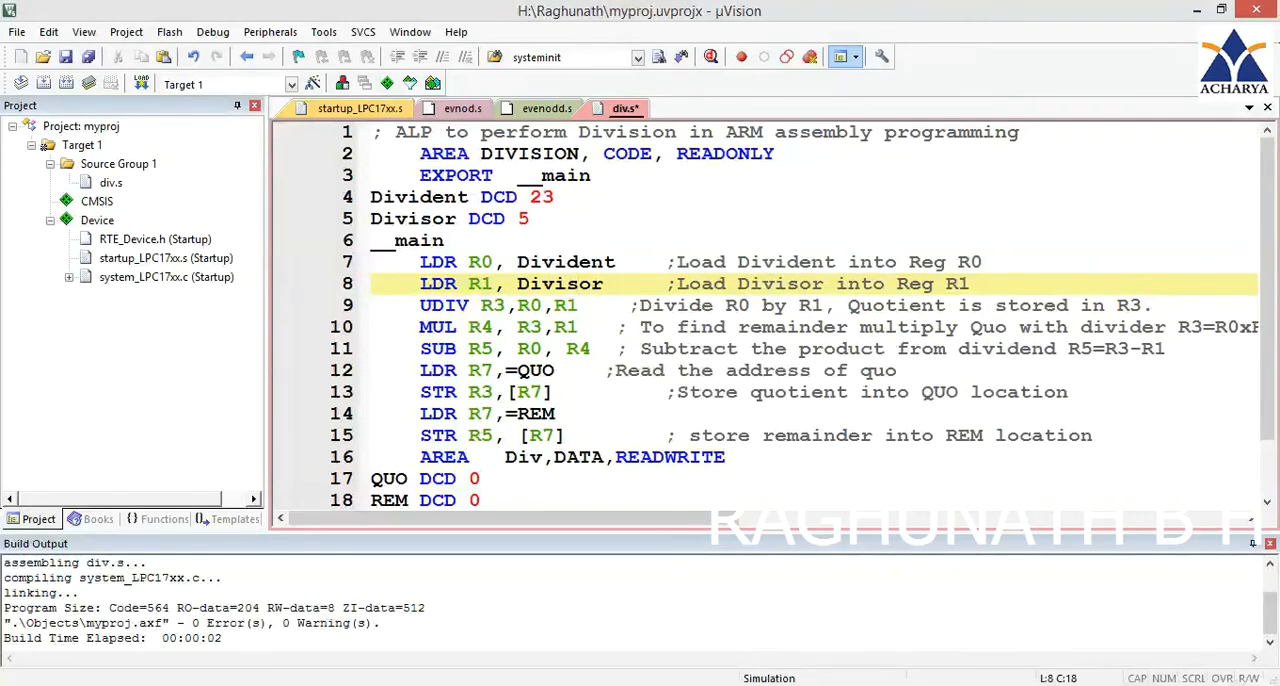
left_click(795, 305)
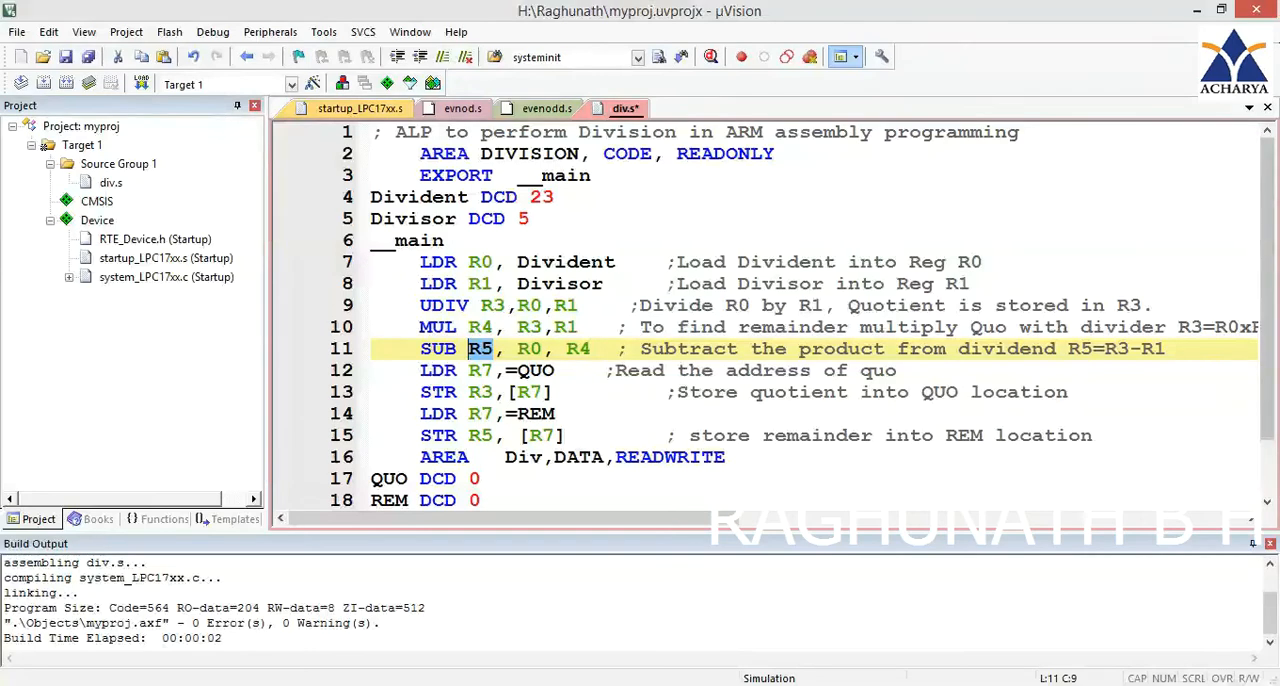
Step: Rename the line 16 data area from Div to RESULT and space out its attributes
scroll("down", 3)
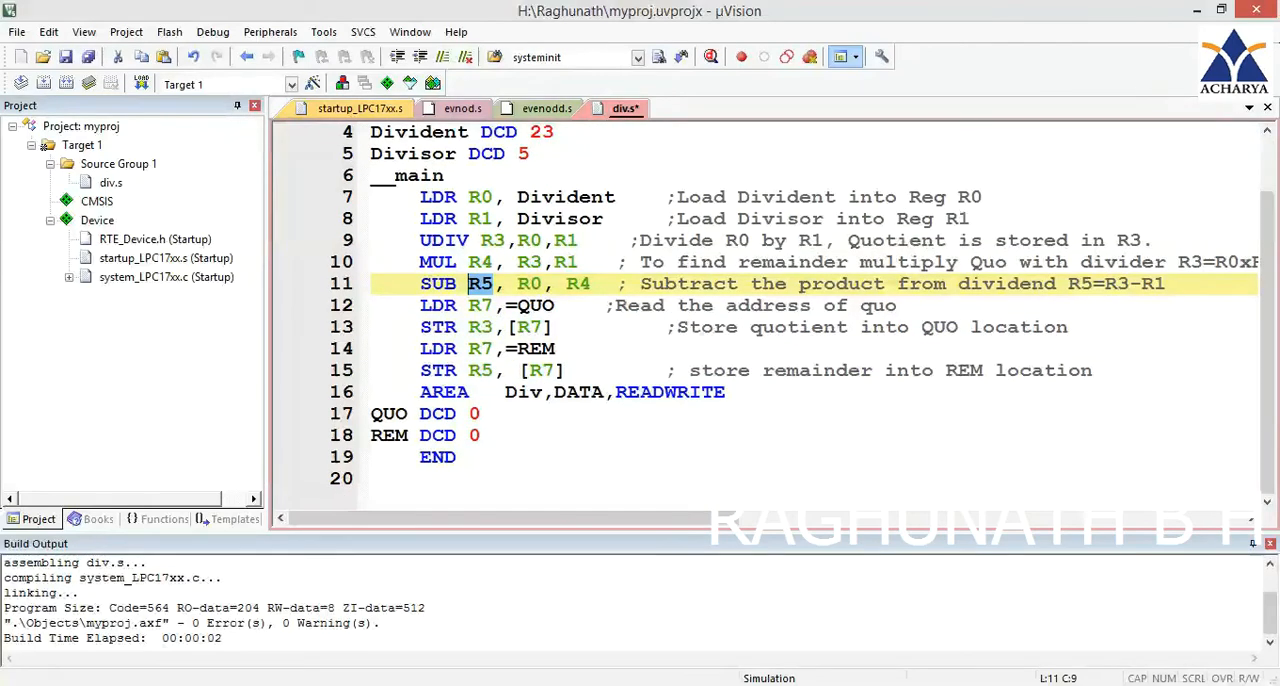
left_click(444, 392)
type("R")
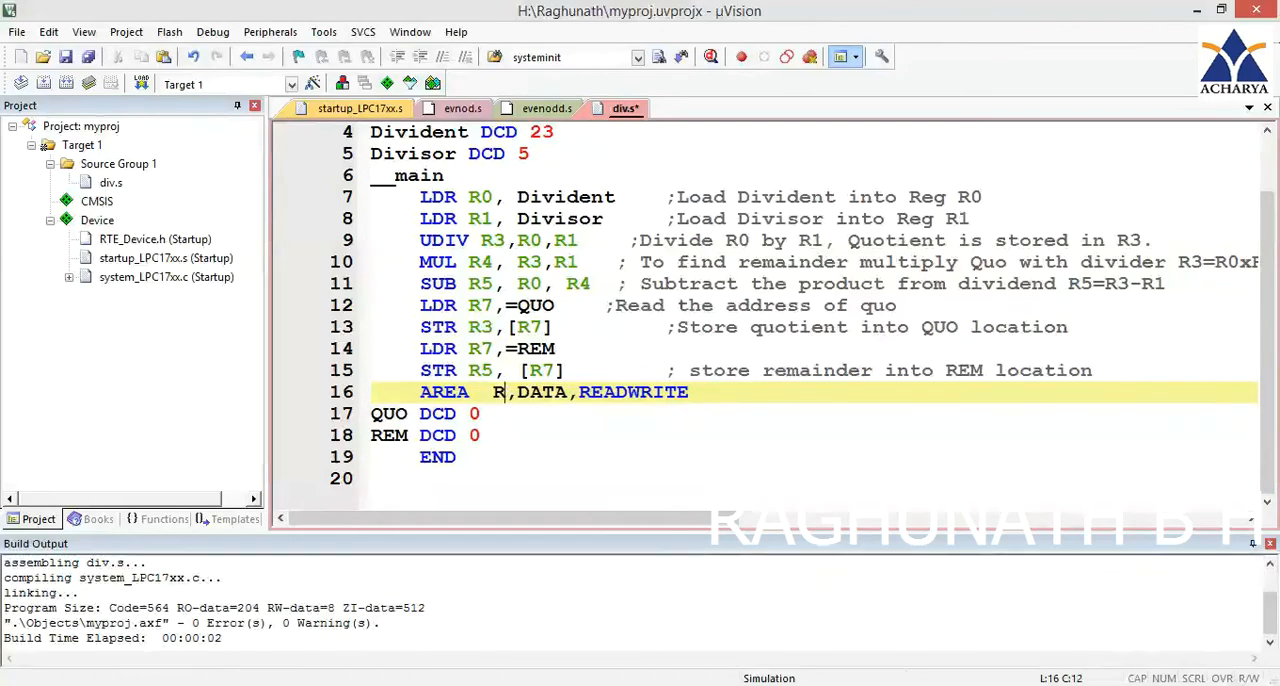
type("ESULT")
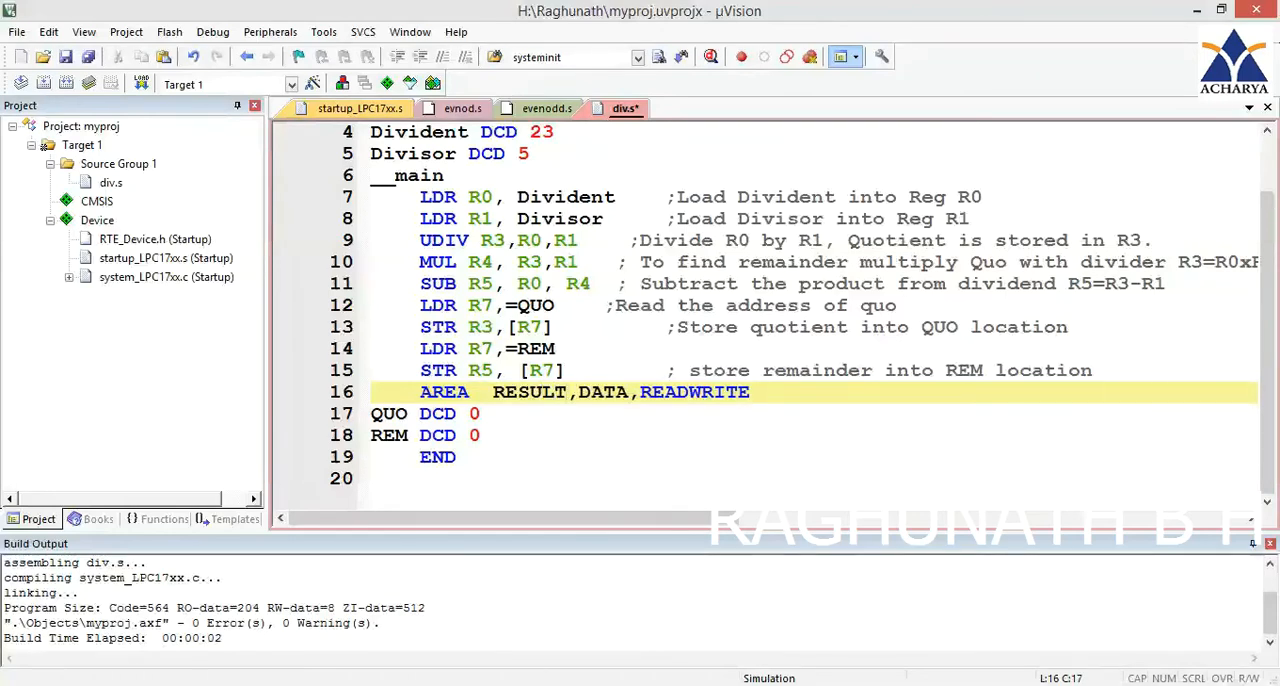
left_click(575, 392)
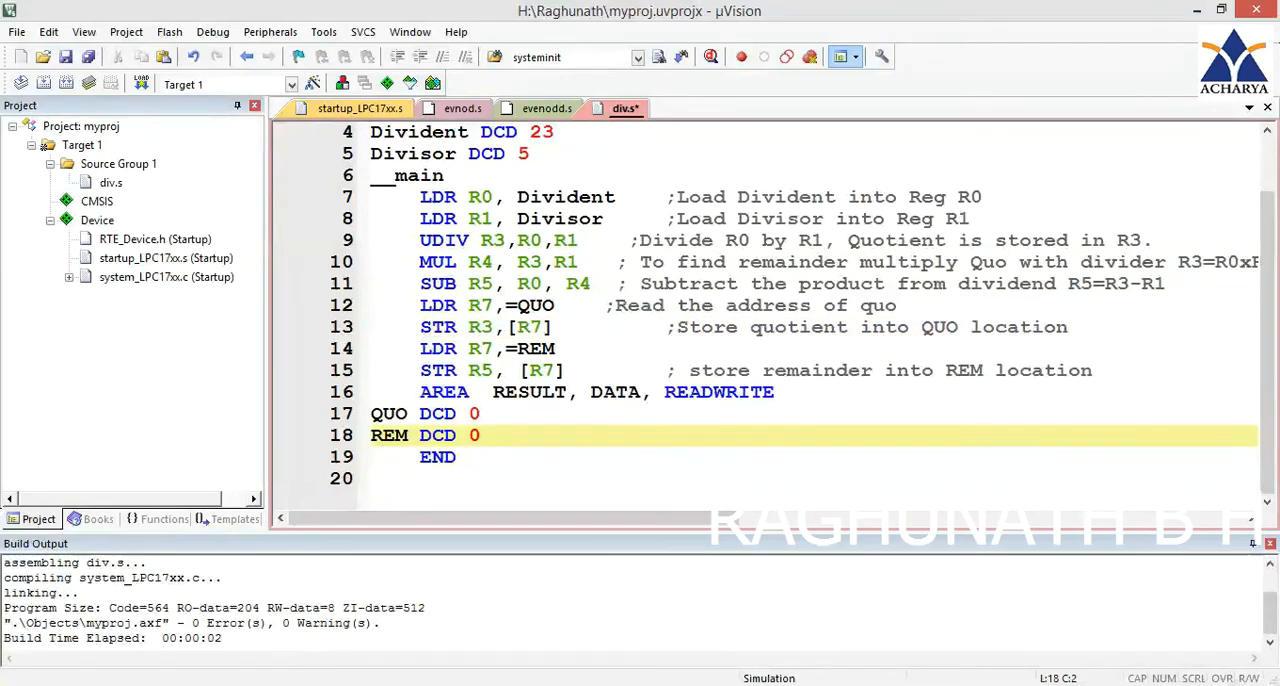
left_click(483, 348)
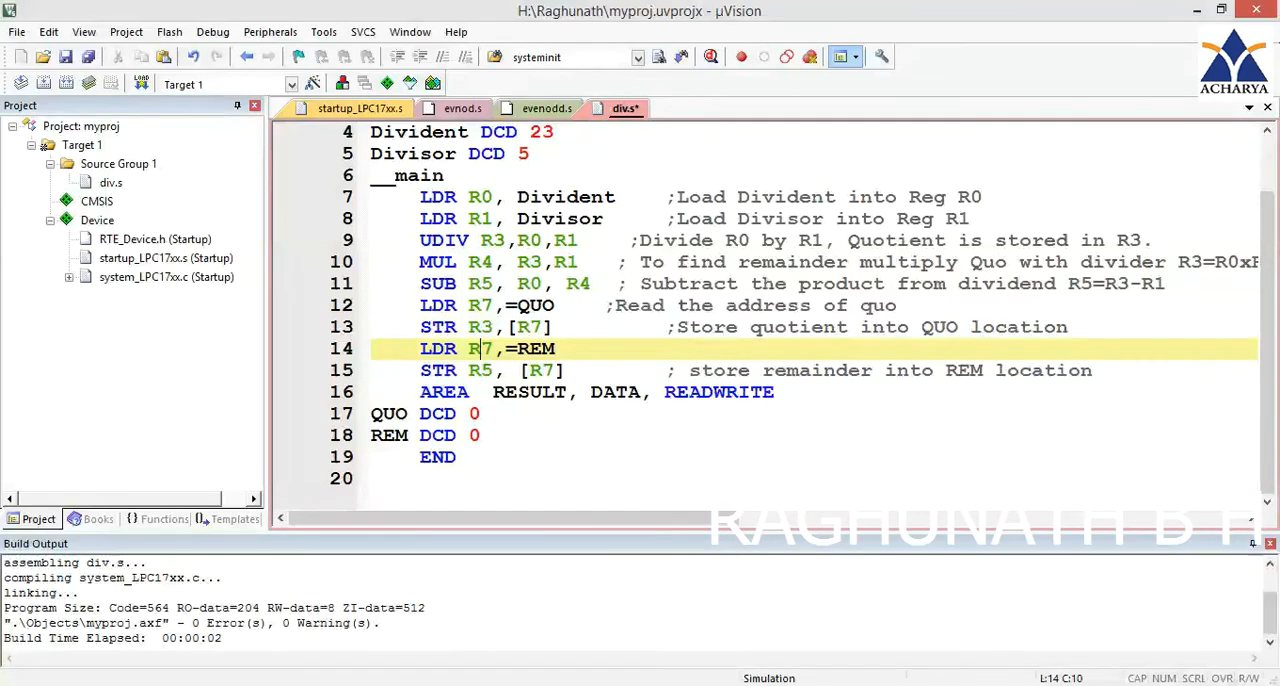
left_click(480, 370)
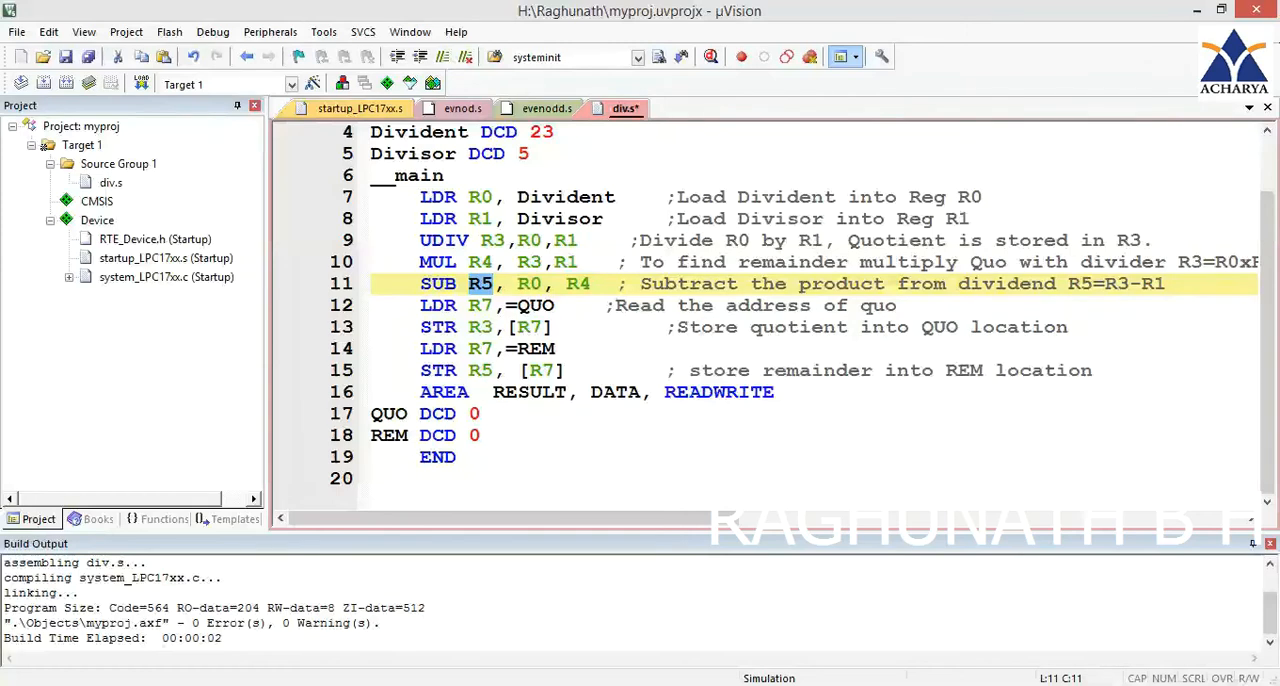
left_click(478, 370)
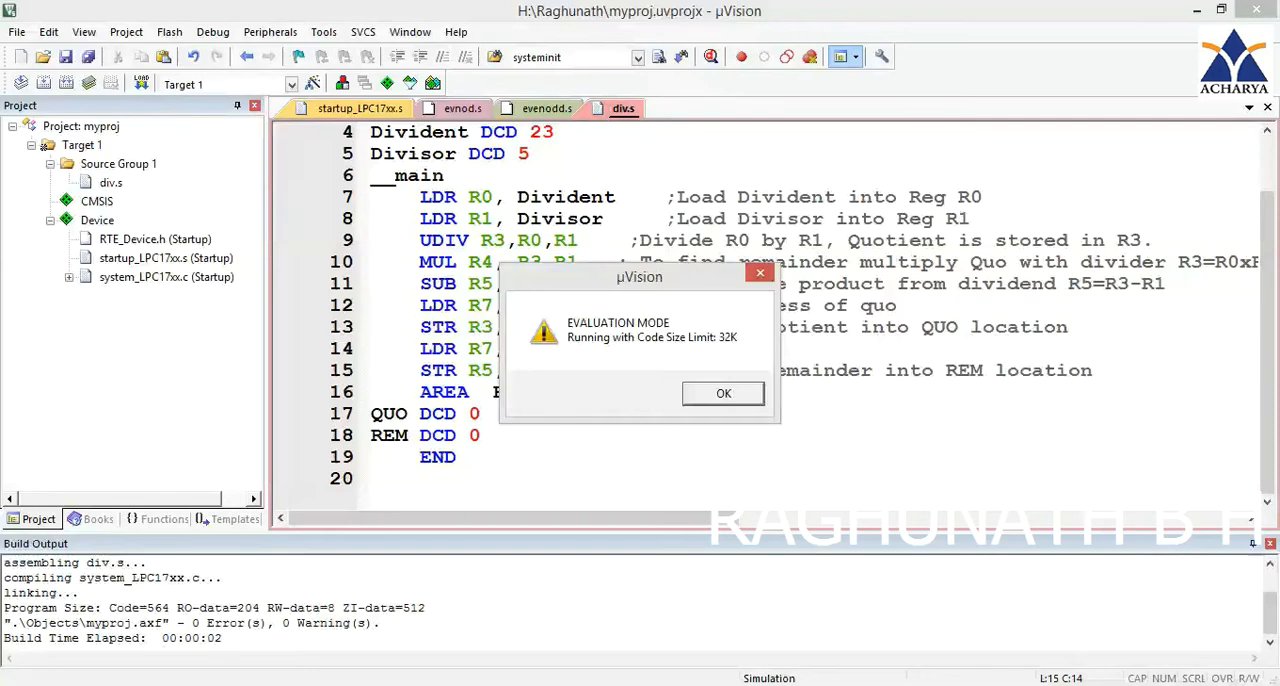
Step: Acknowledge the Evaluation Mode notice and enter the div.s debug session
left_click(723, 393)
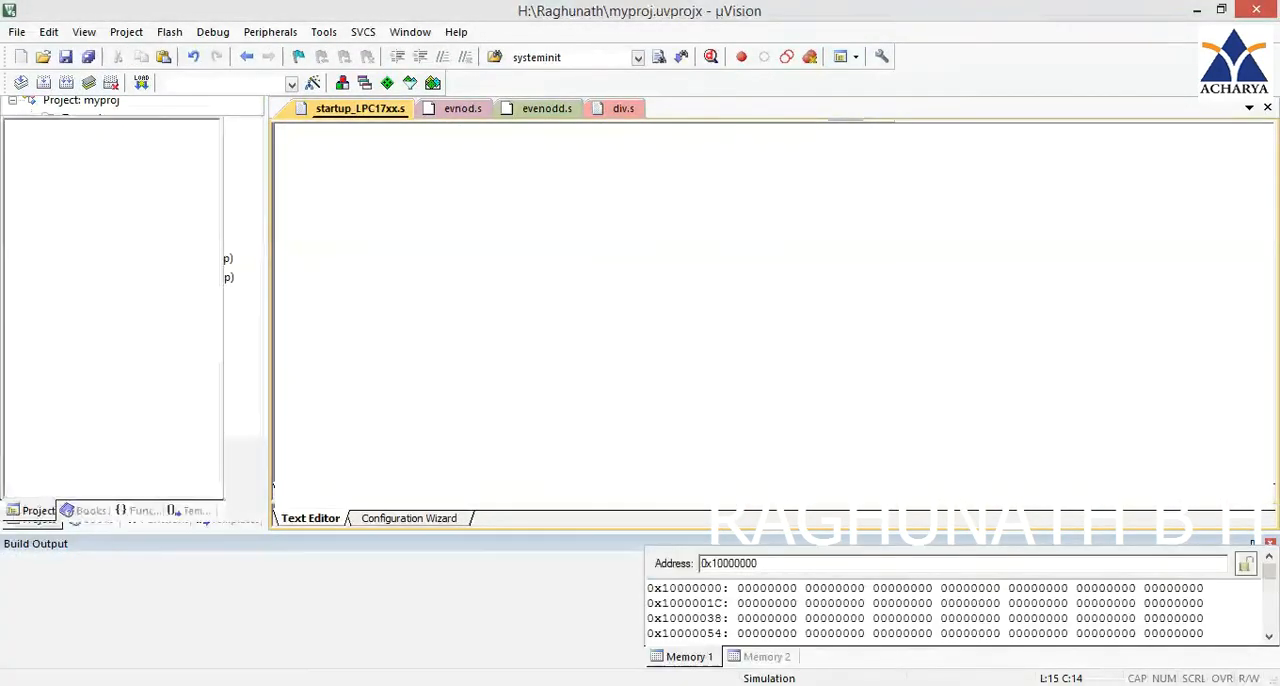
left_click(710, 56)
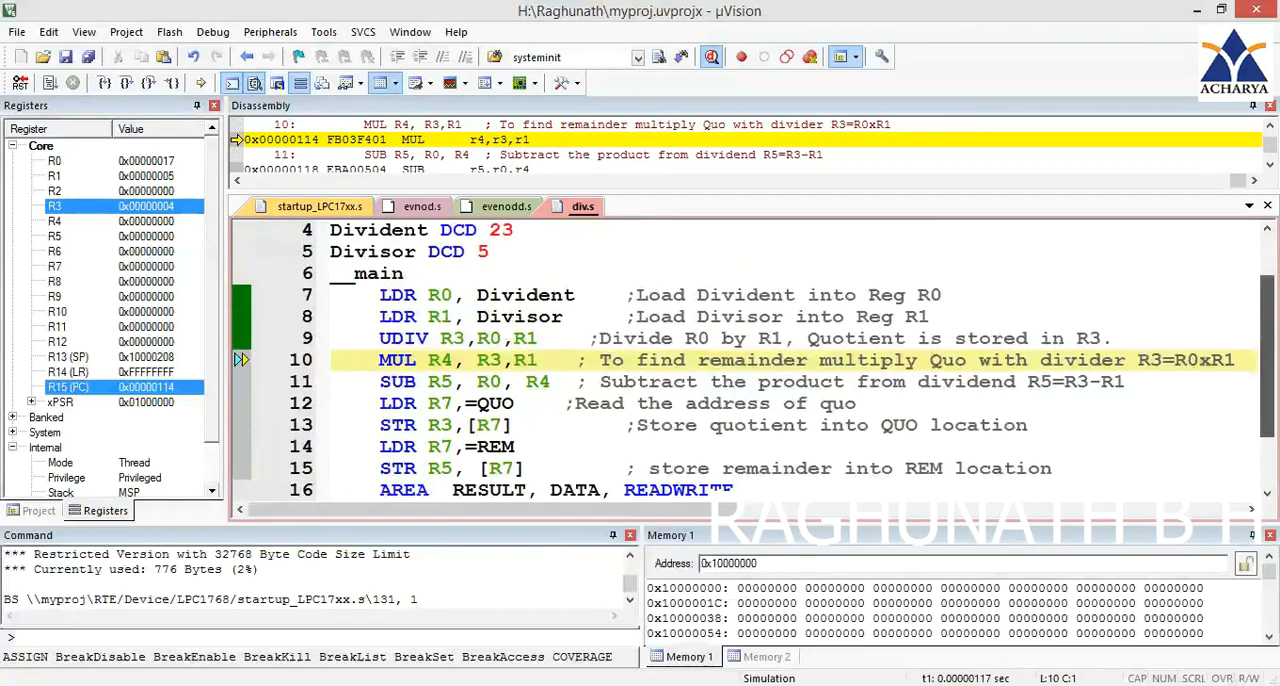
Step: Scroll the code view while paused before MUL, with R3 holding quotient 0x4
scroll("down", 3)
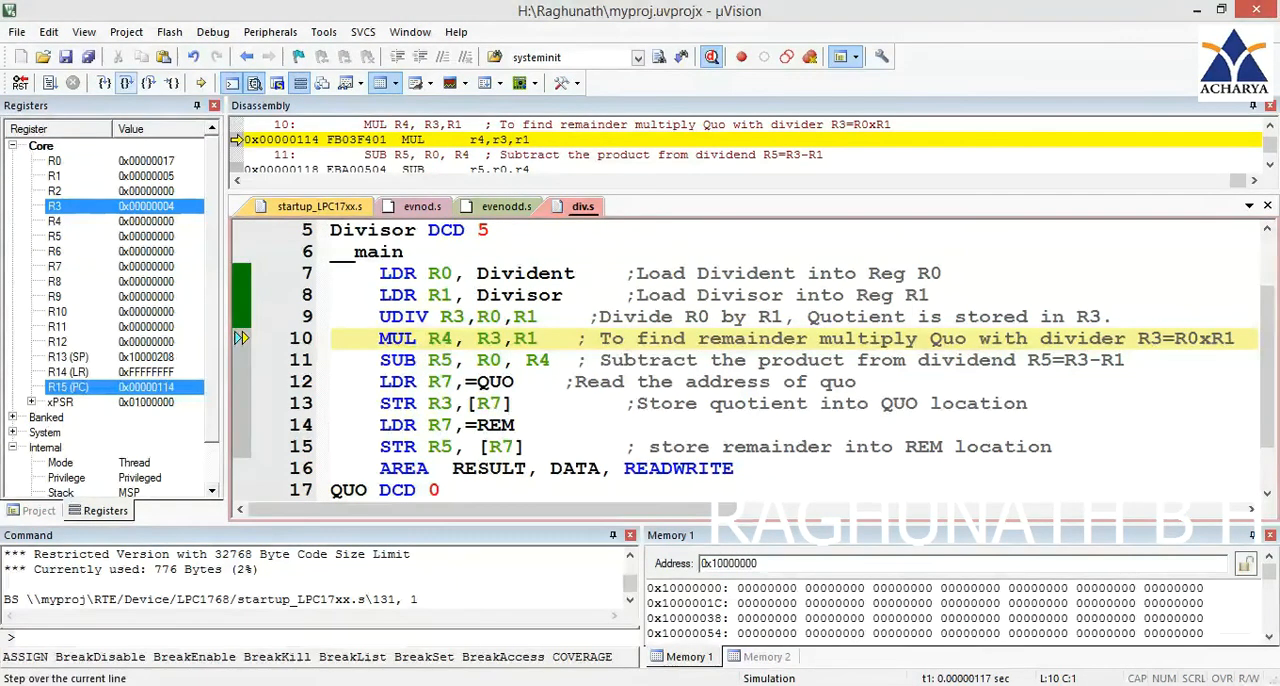
left_click(147, 82)
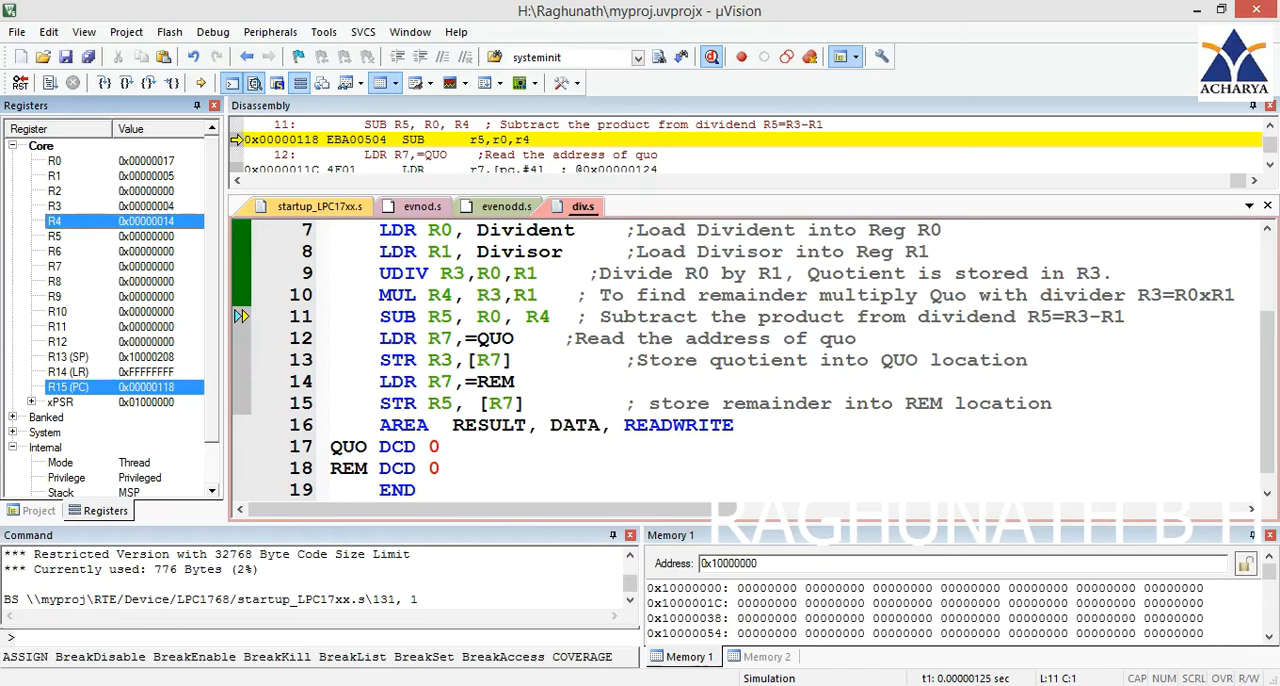
mouse_move(480, 338)
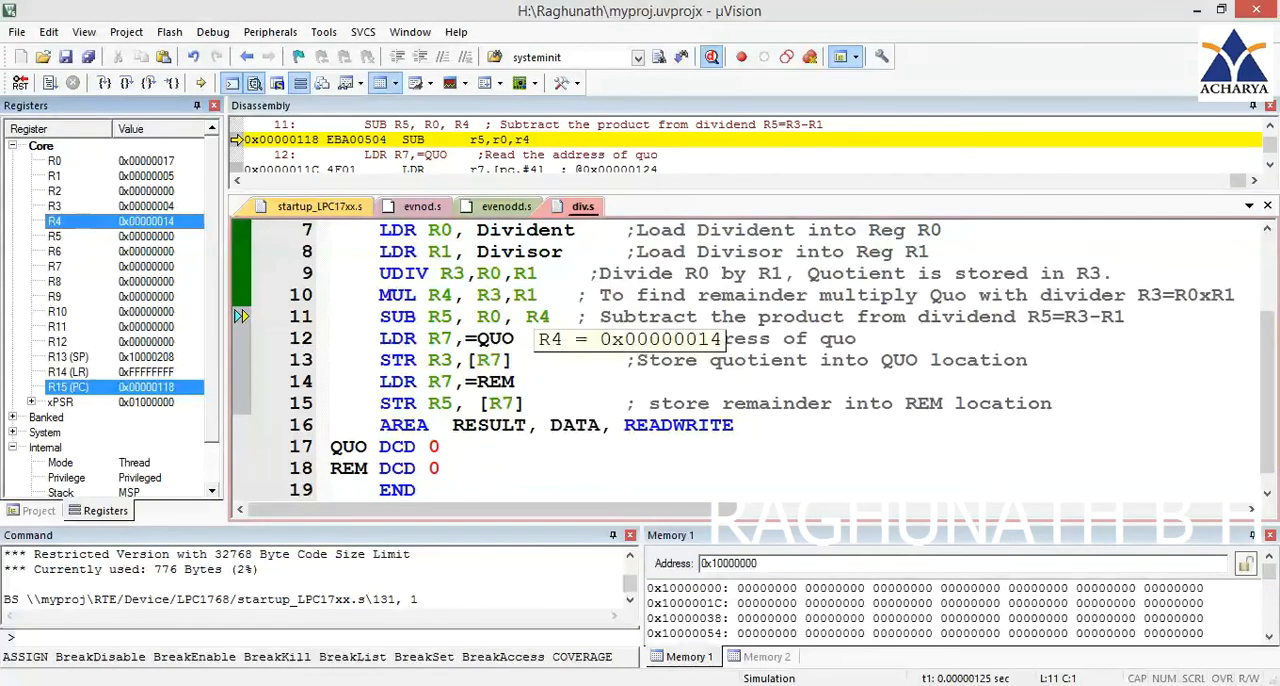
Step: Step over the SUB line so R5 holds remainder 0x3
left_click(103, 83)
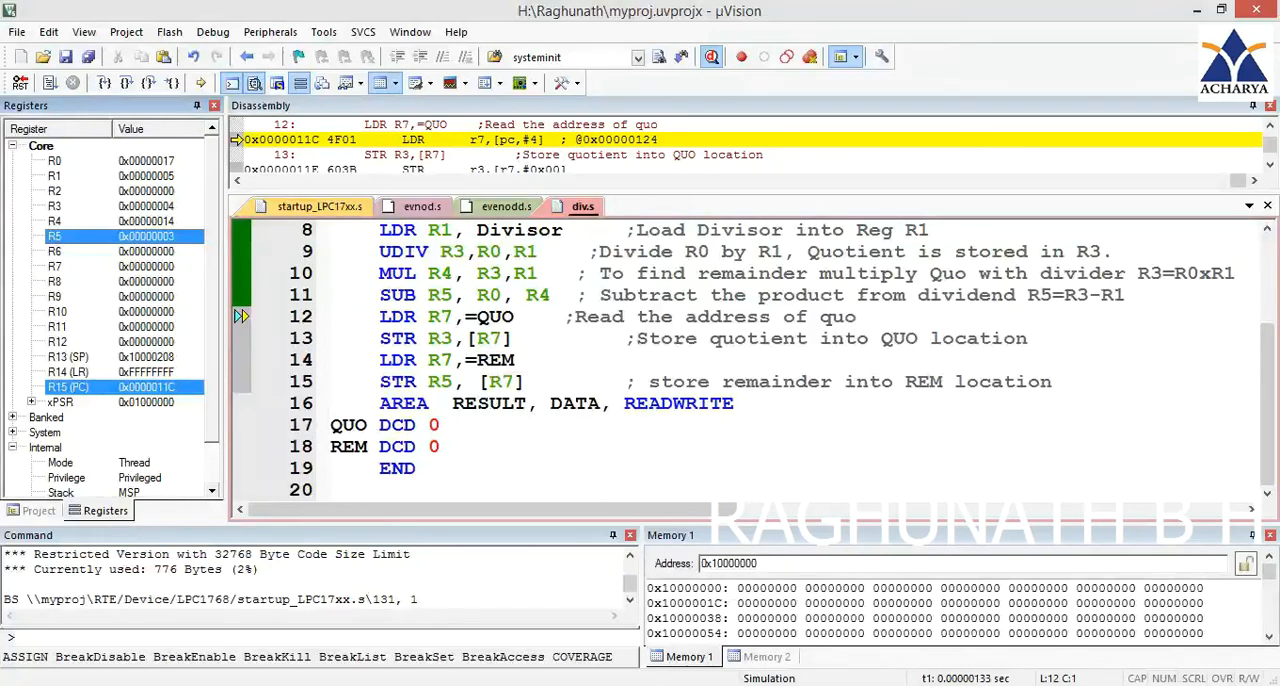
Step: Step through LDR R7,=QUO to LDR R7,=REM, storing quotient 4 at 0x10000000
left_click(148, 83)
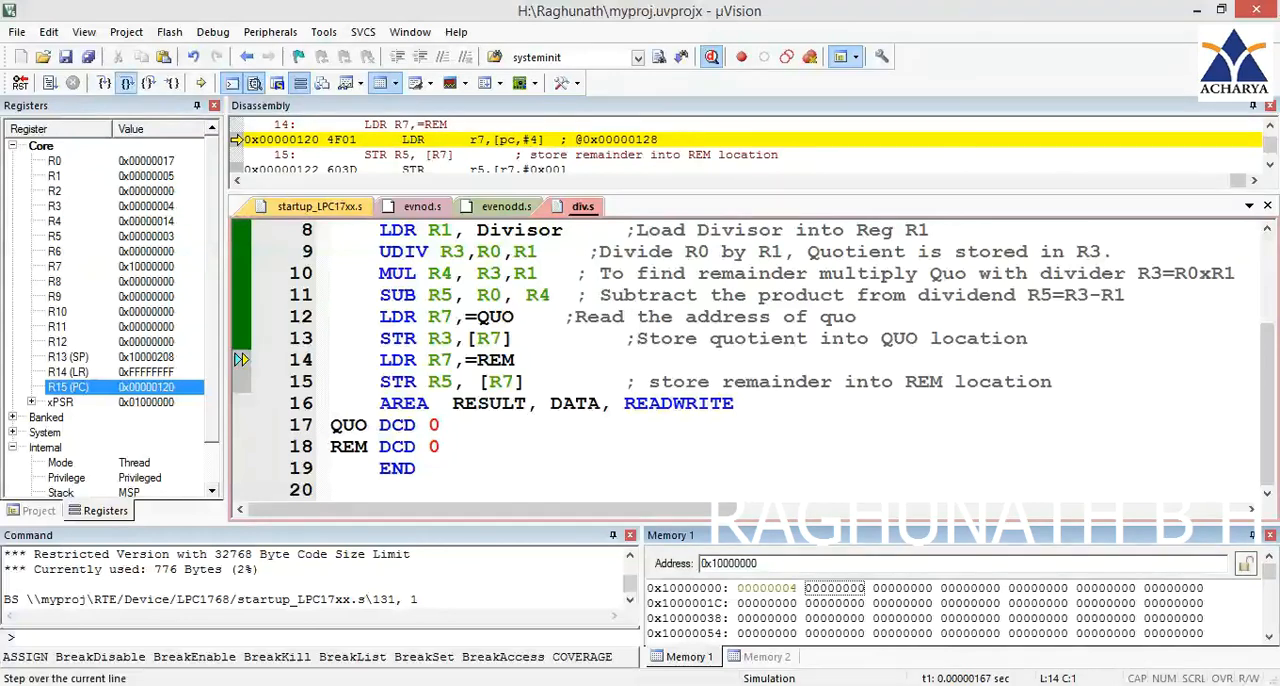
left_click(148, 83)
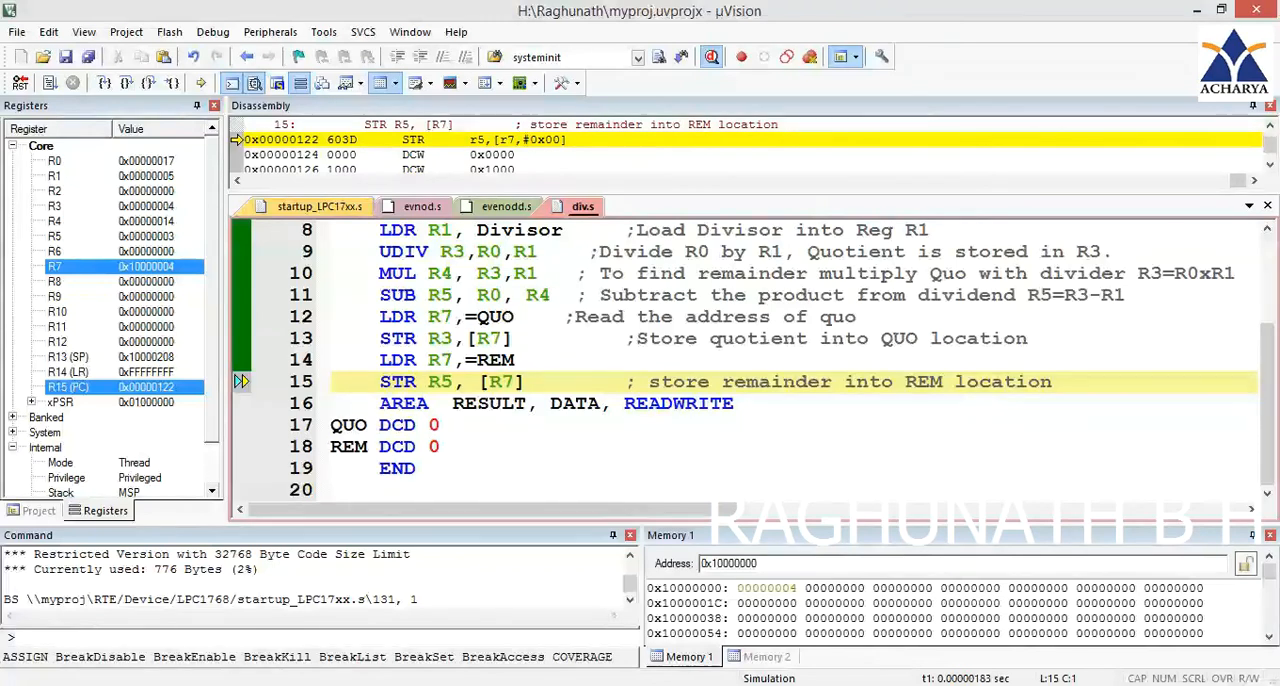
mouse_move(149, 83)
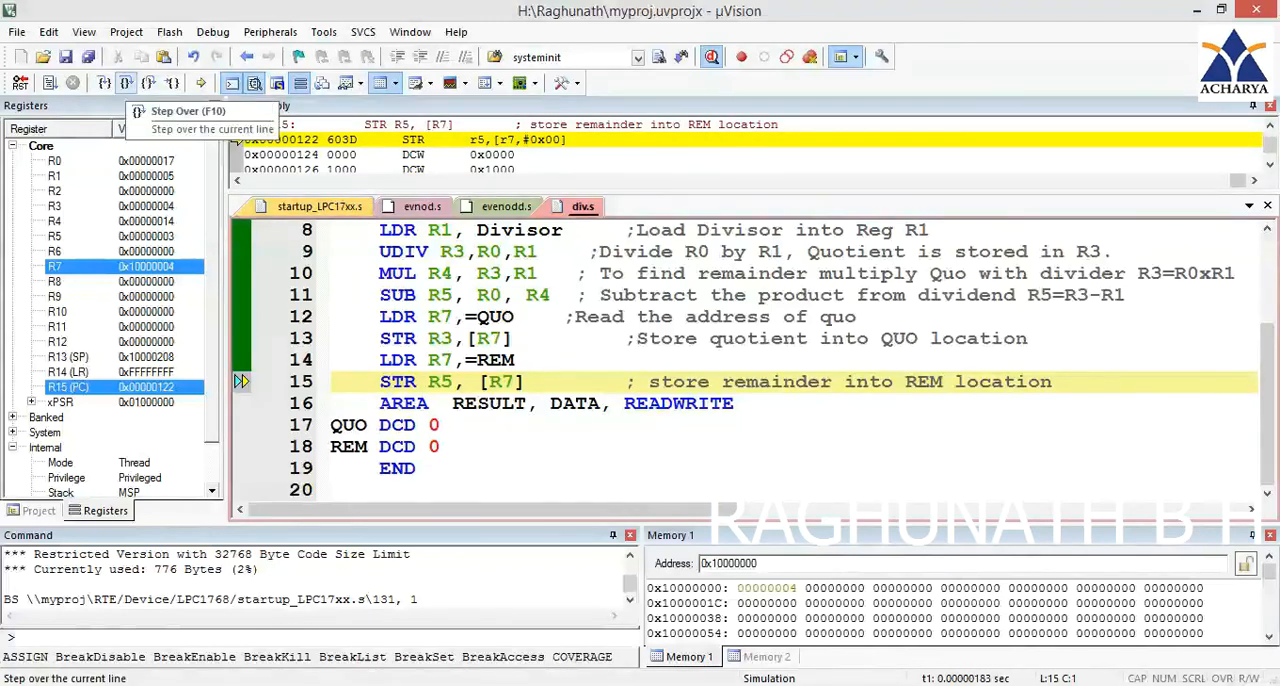